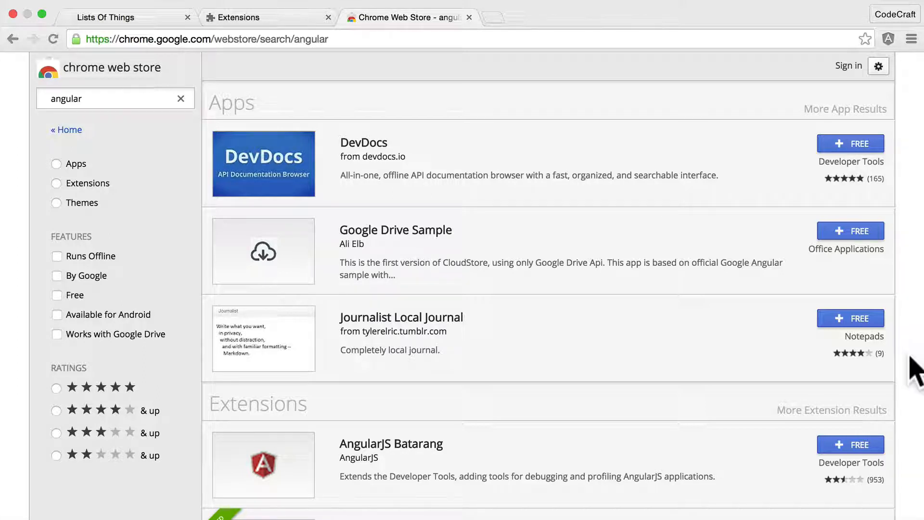
- Return to the Lists Of Things app tab and open Developer Tools with F12
{"action": "left_click", "coordinate": [106, 98]}
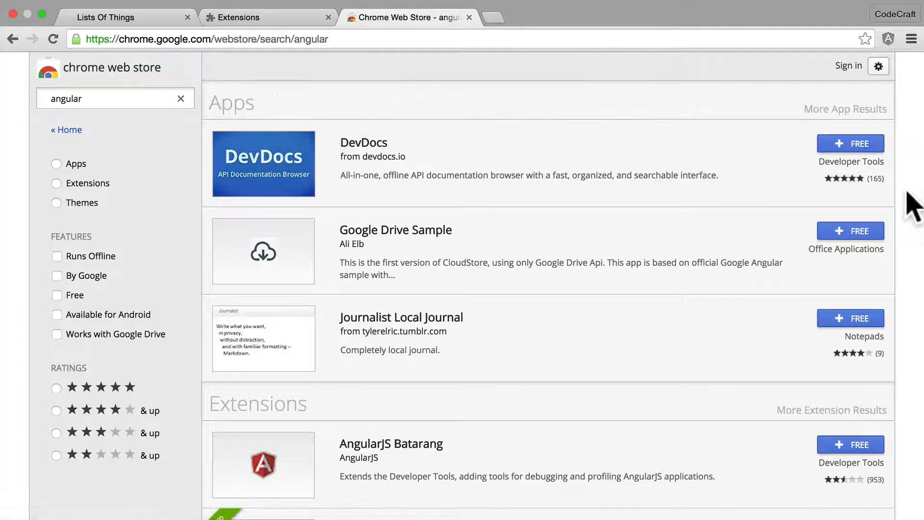
{"action": "scroll", "scroll_direction": "down", "scroll_amount": 3}
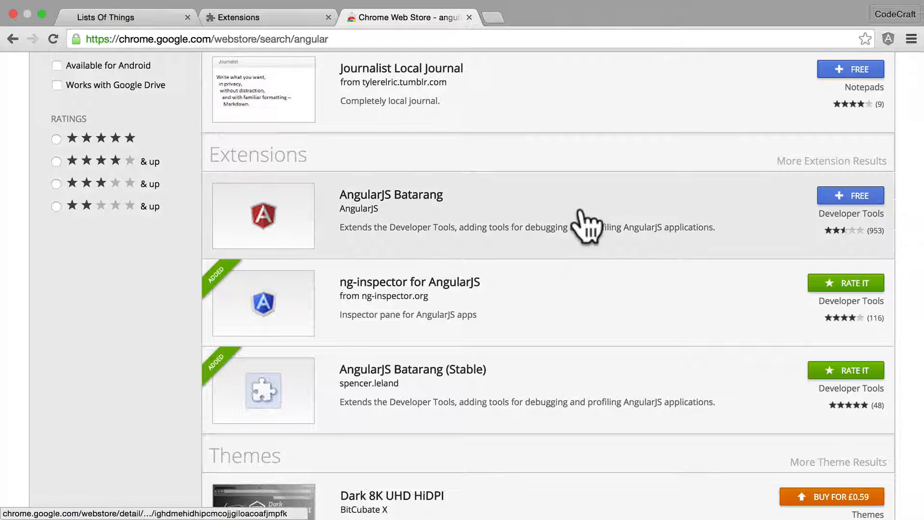
{"action": "left_click", "coordinate": [391, 195]}
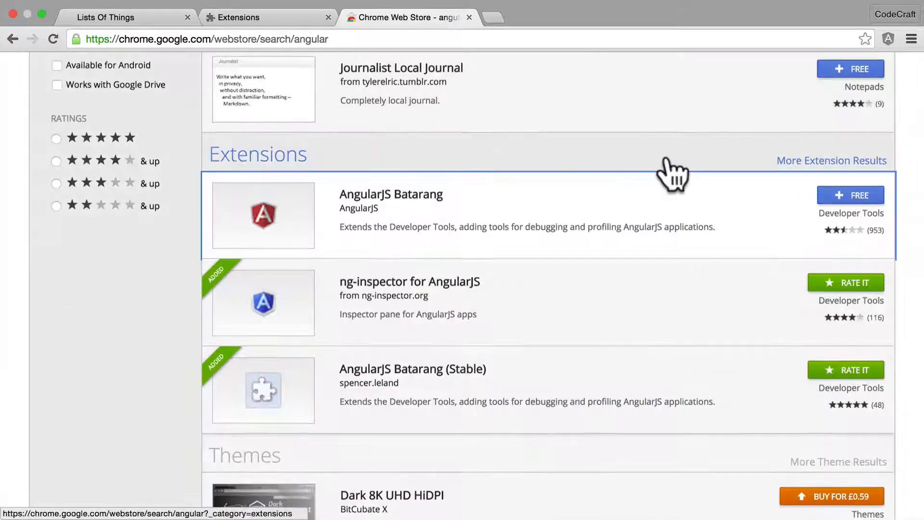
{"action": "scroll", "scroll_direction": "down", "scroll_amount": 3}
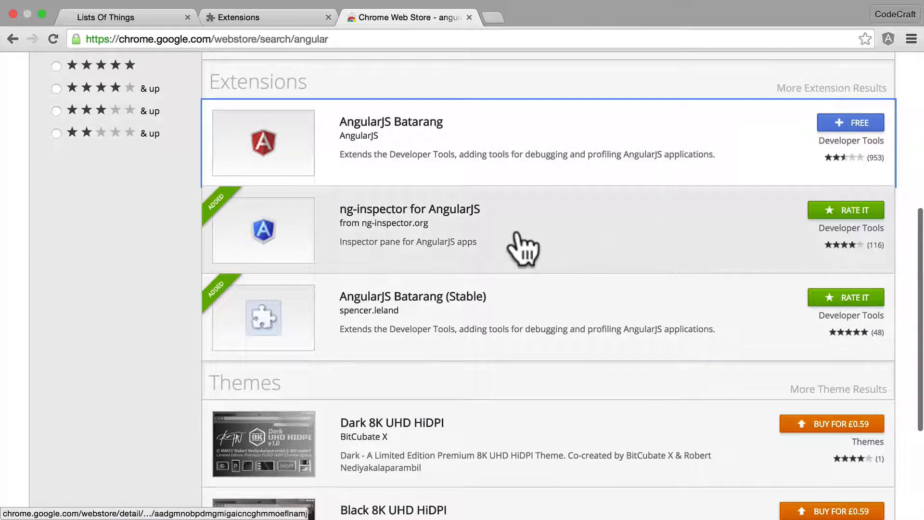
{"action": "mouse_move", "coordinate": [345, 227]}
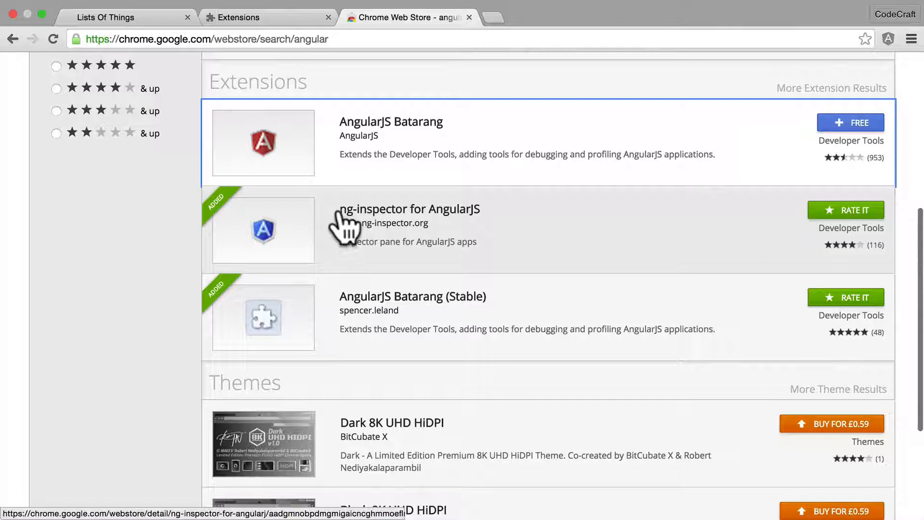
{"action": "mouse_move", "coordinate": [346, 310]}
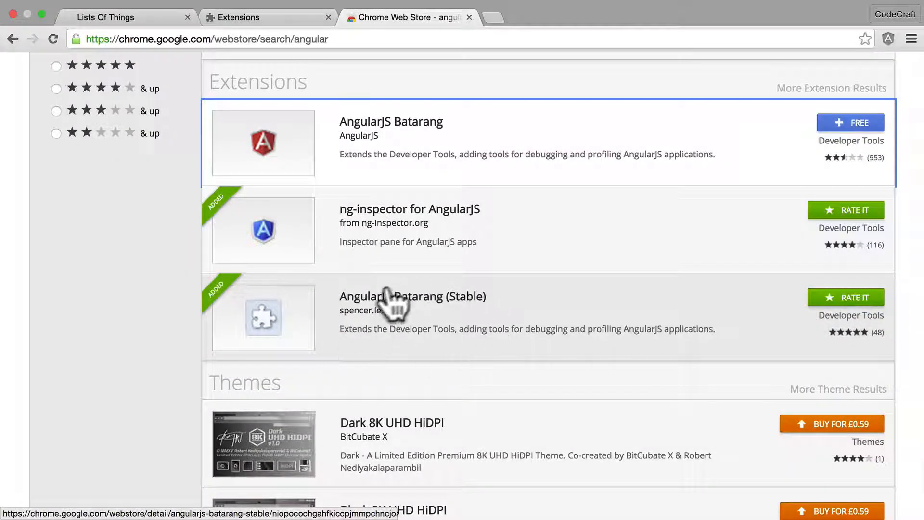
{"action": "mouse_move", "coordinate": [439, 174]}
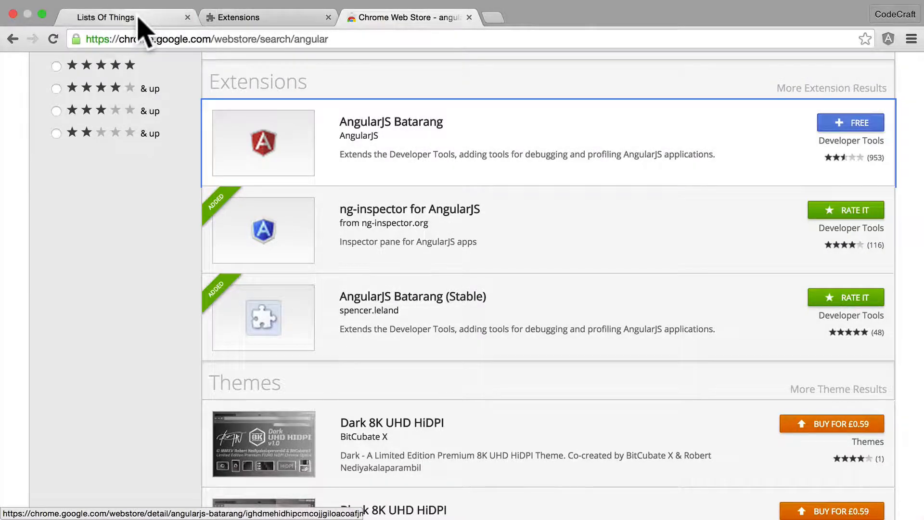
{"action": "left_click", "coordinate": [105, 17]}
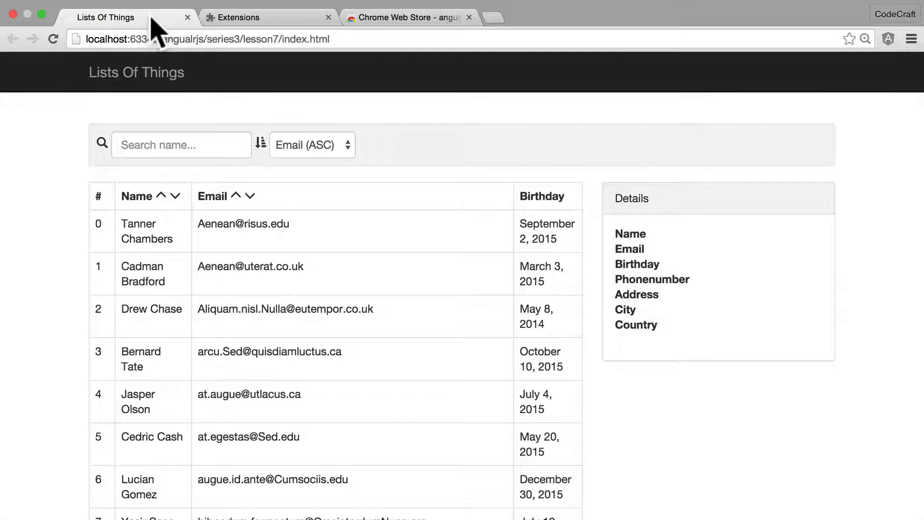
{"action": "mouse_move", "coordinate": [419, 124]}
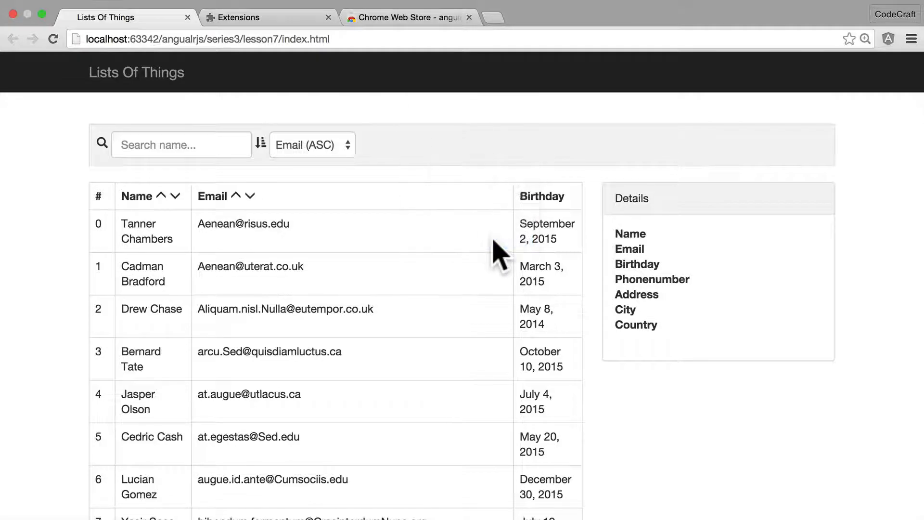
{"action": "key", "text": "F12"}
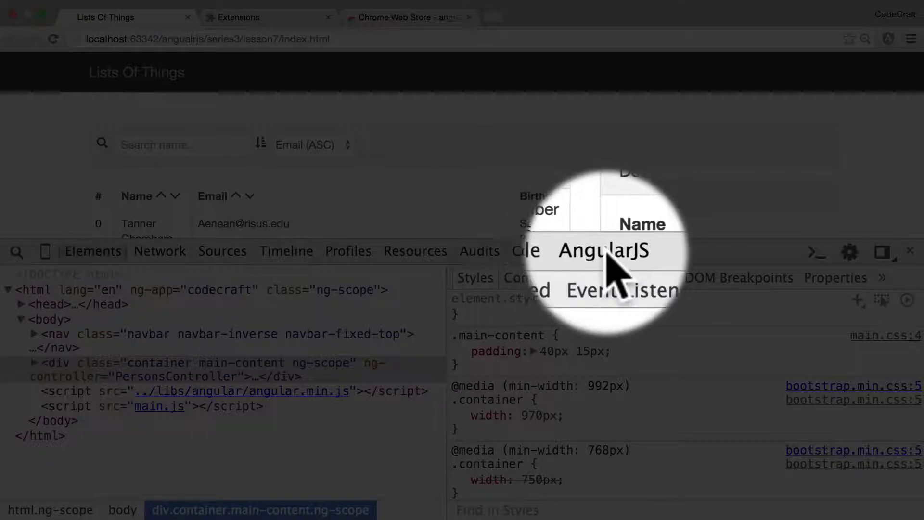
- In the AngularJS panel, enable Batarang's scope data collection
{"action": "left_click", "coordinate": [604, 252]}
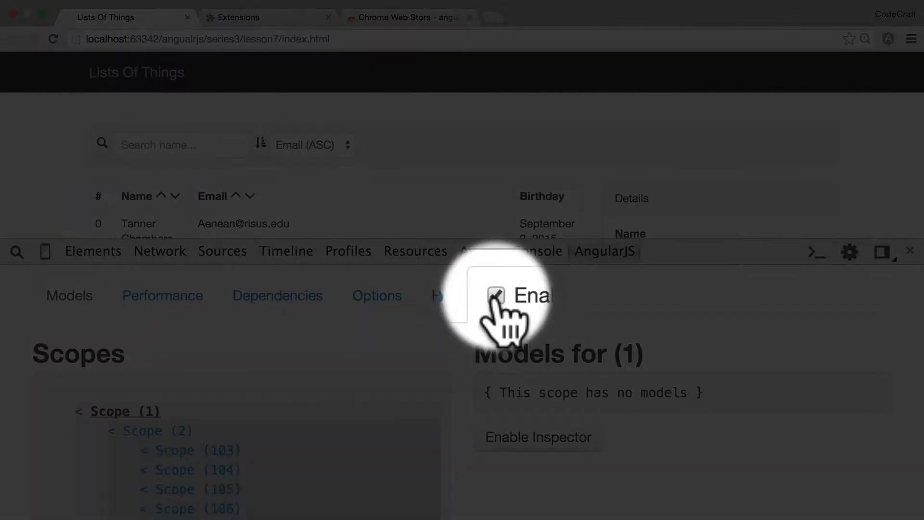
{"action": "left_click", "coordinate": [496, 295]}
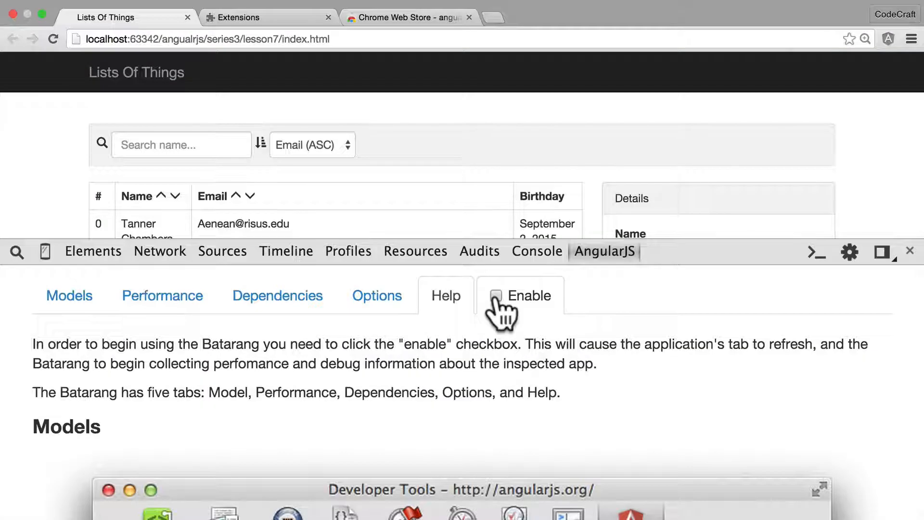
{"action": "left_click", "coordinate": [496, 294]}
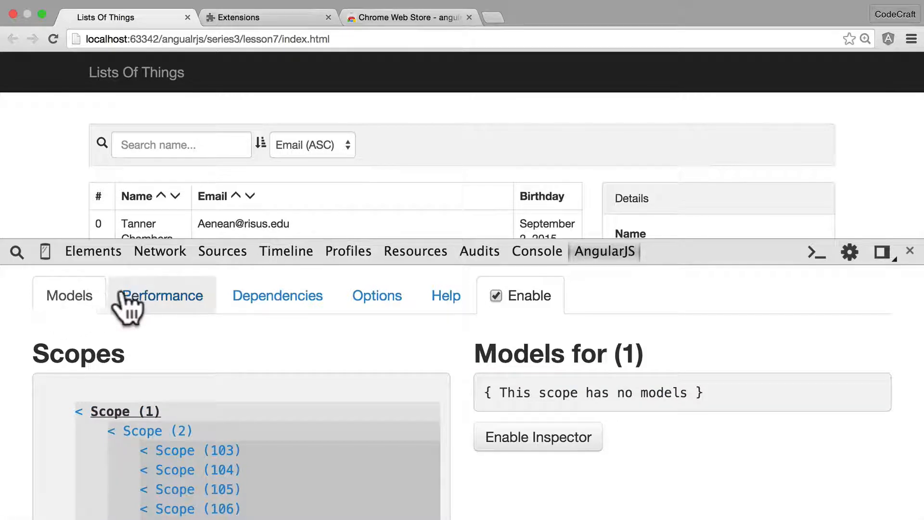
{"action": "mouse_move", "coordinate": [162, 303]}
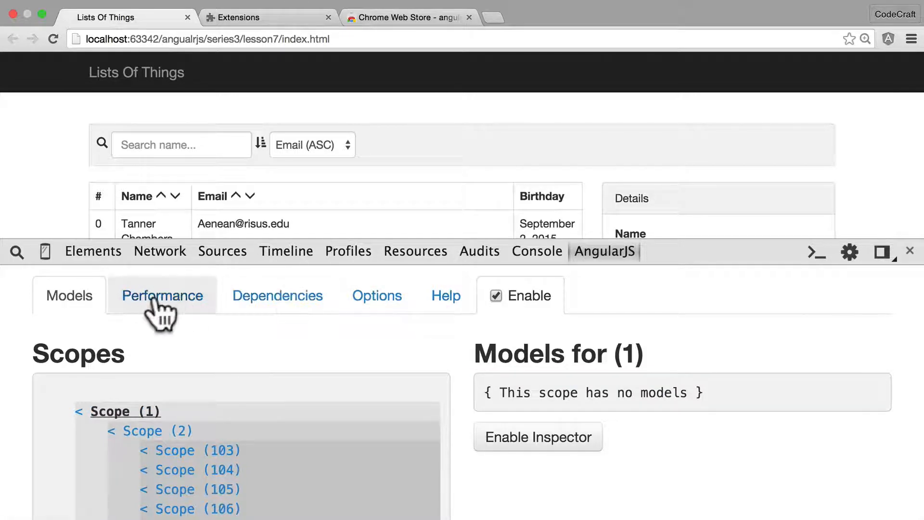
{"action": "scroll", "scroll_direction": "down", "scroll_amount": 3}
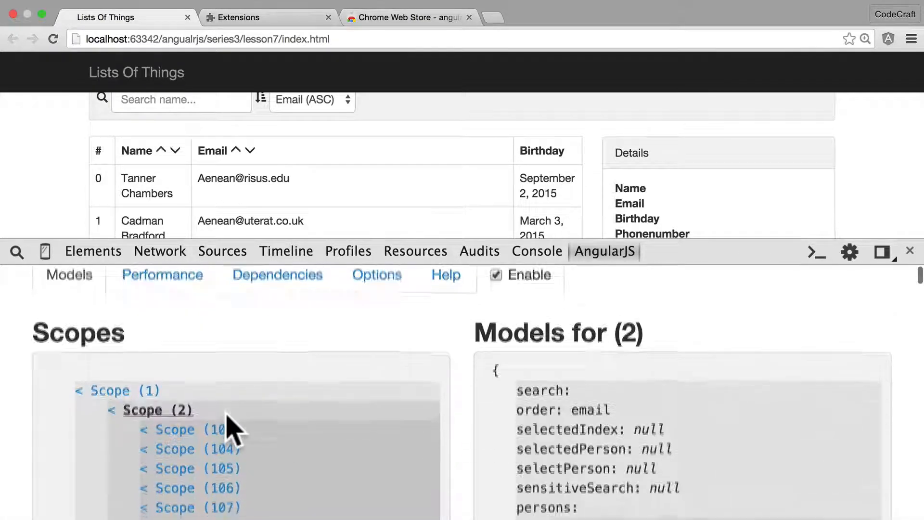
{"action": "left_click", "coordinate": [197, 410]}
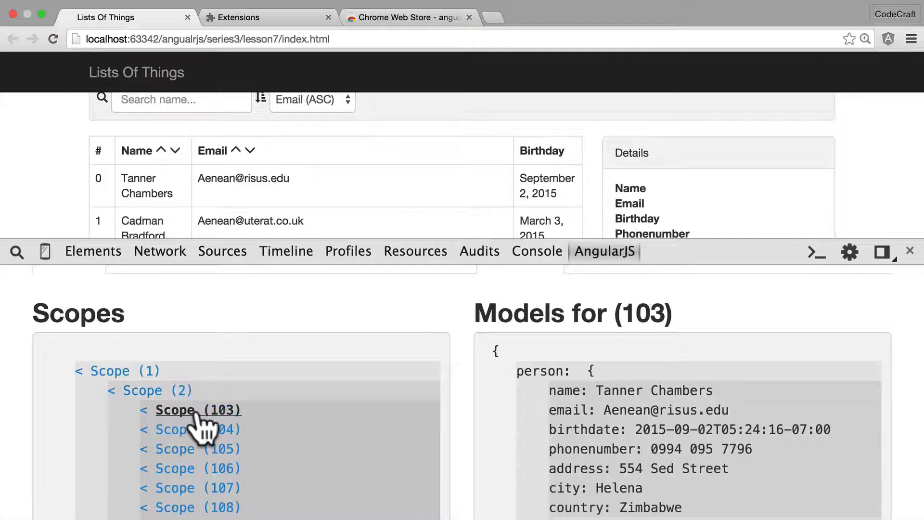
{"action": "left_click", "coordinate": [196, 429]}
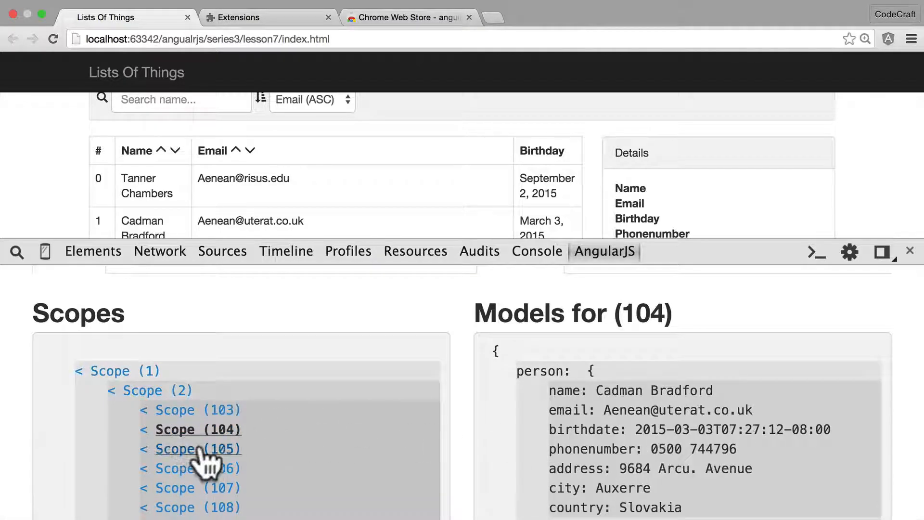
{"action": "left_click", "coordinate": [197, 468]}
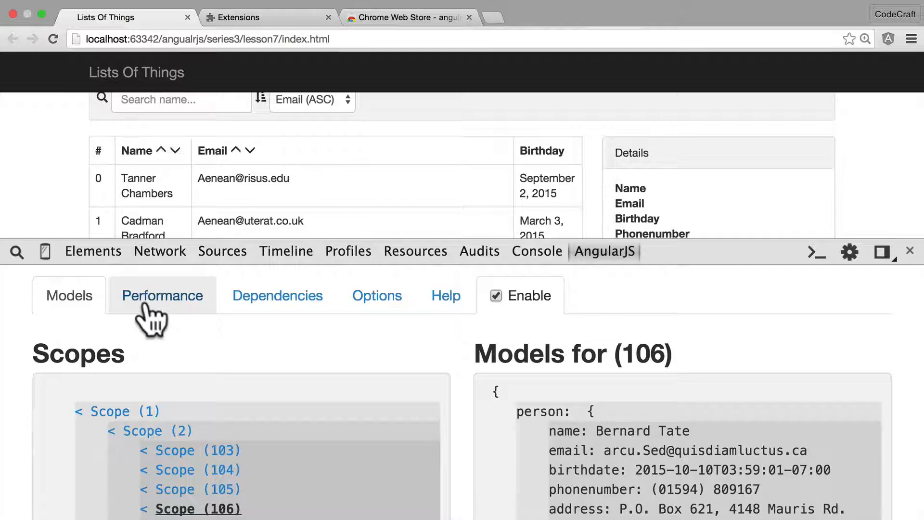
- Show Batarang's Performance view and widen it to see the watch tree and expression timings
{"action": "left_click", "coordinate": [162, 295]}
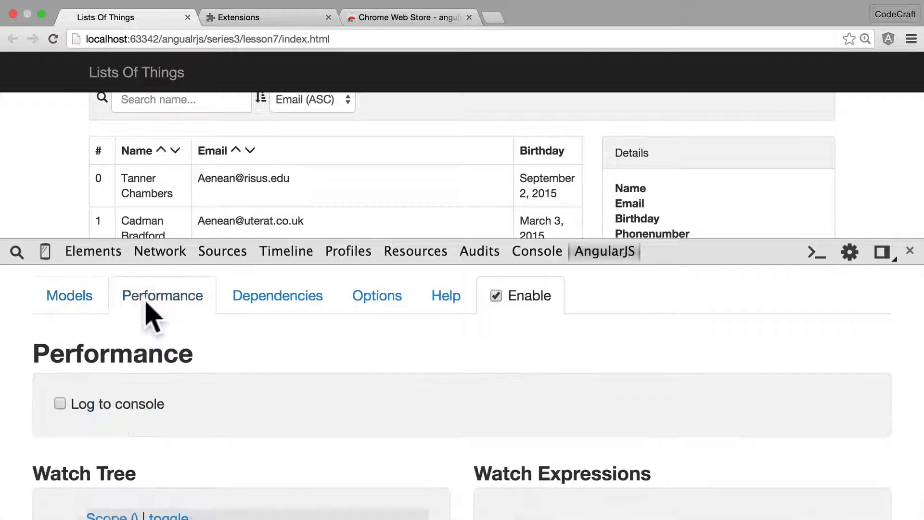
{"action": "scroll", "scroll_direction": "down", "scroll_amount": 3}
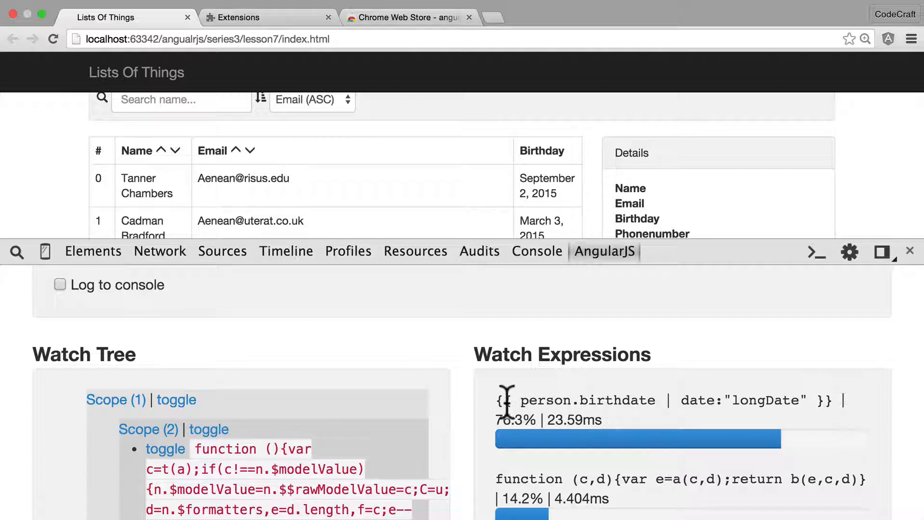
{"action": "left_click_drag", "start_coordinate": [498, 400], "coordinate": [823, 400]}
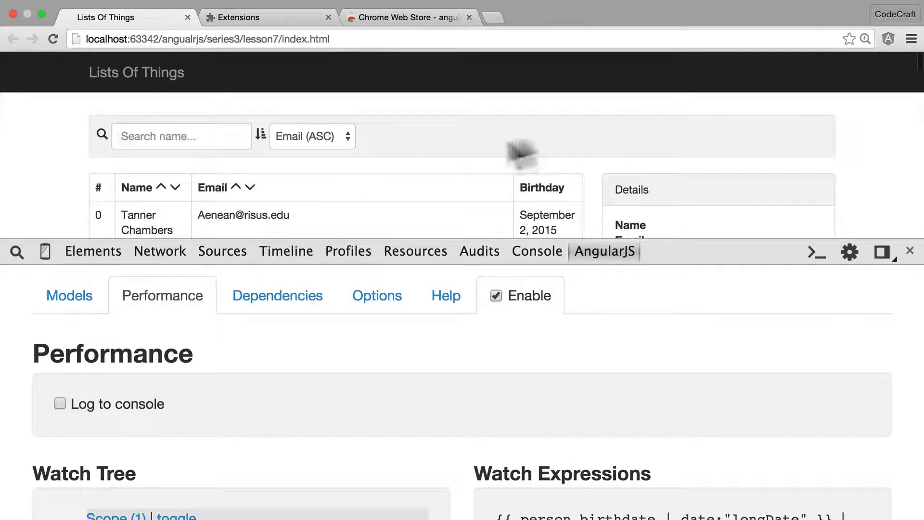
{"action": "scroll", "scroll_direction": "down", "scroll_amount": 3}
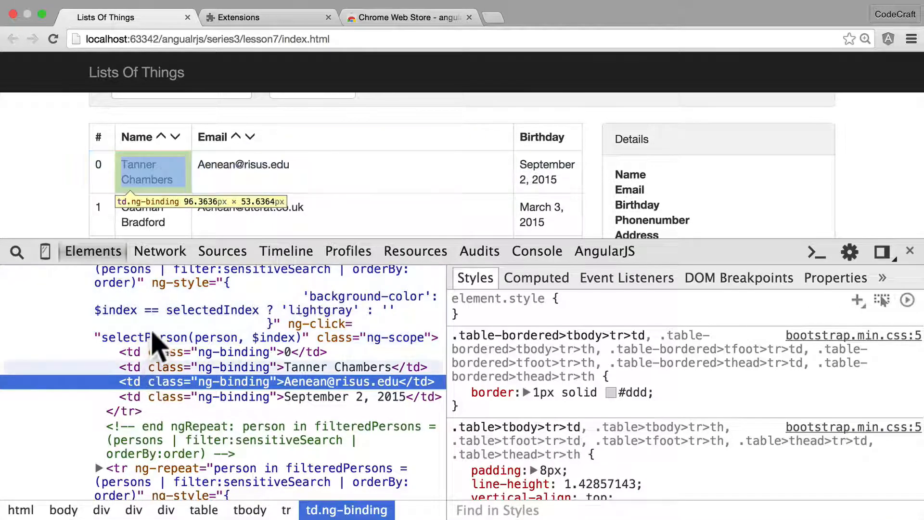
{"action": "left_click", "coordinate": [171, 312]}
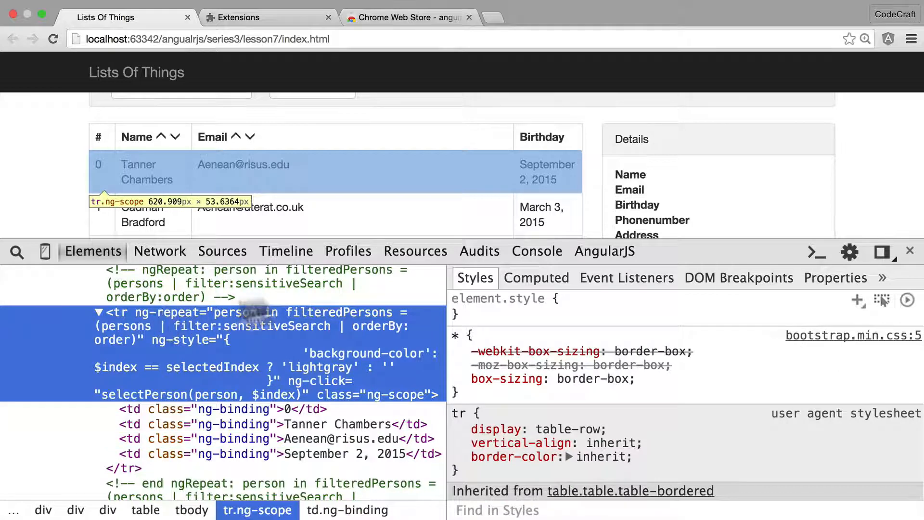
{"action": "left_click", "coordinate": [536, 250]}
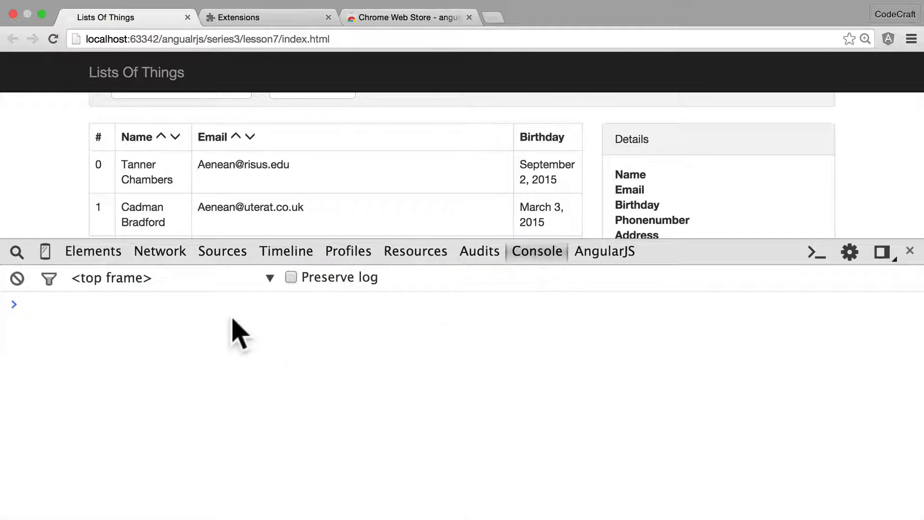
{"action": "type", "text": "$scope"}
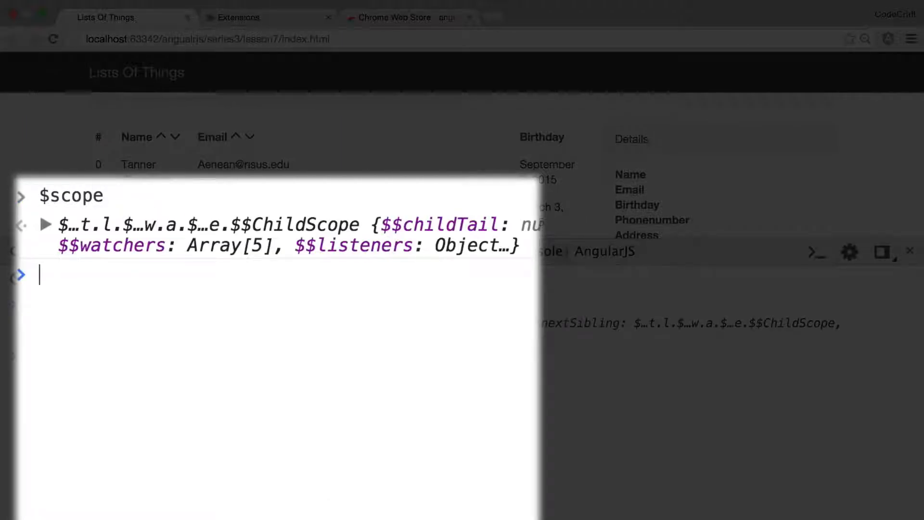
{"action": "left_click", "coordinate": [50, 224]}
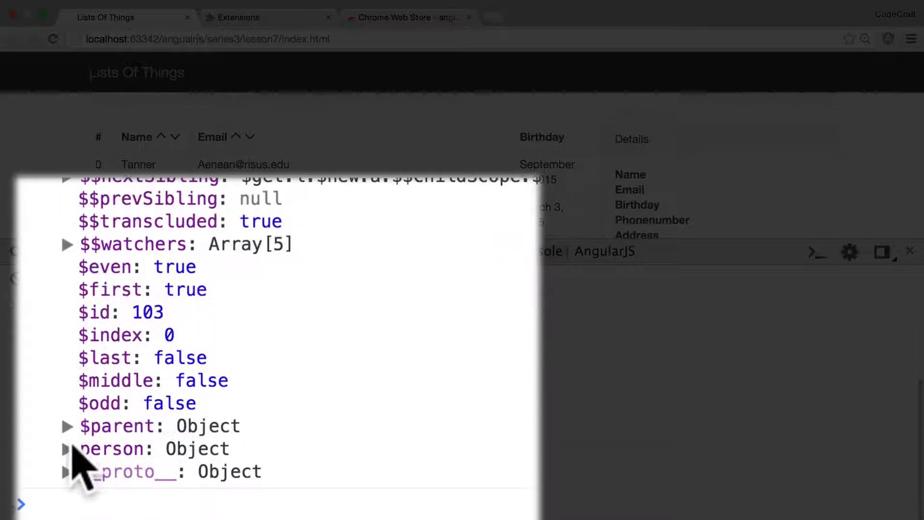
{"action": "left_click", "coordinate": [67, 448]}
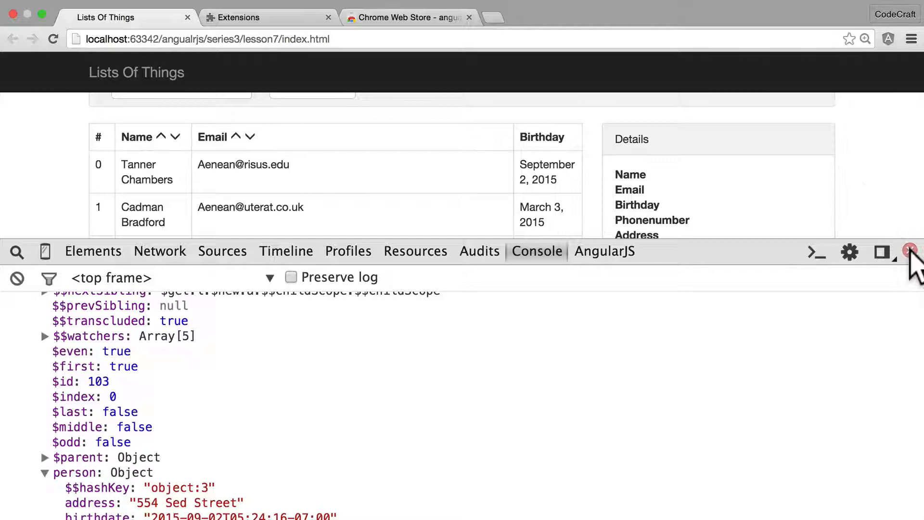
- Close DevTools and open the ng-inspector pane from the toolbar
{"action": "left_click", "coordinate": [910, 249]}
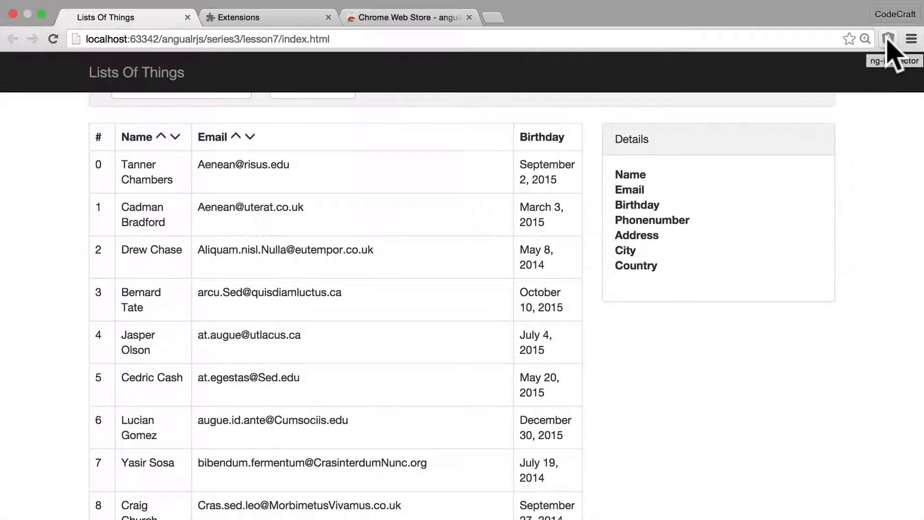
{"action": "left_click", "coordinate": [889, 39]}
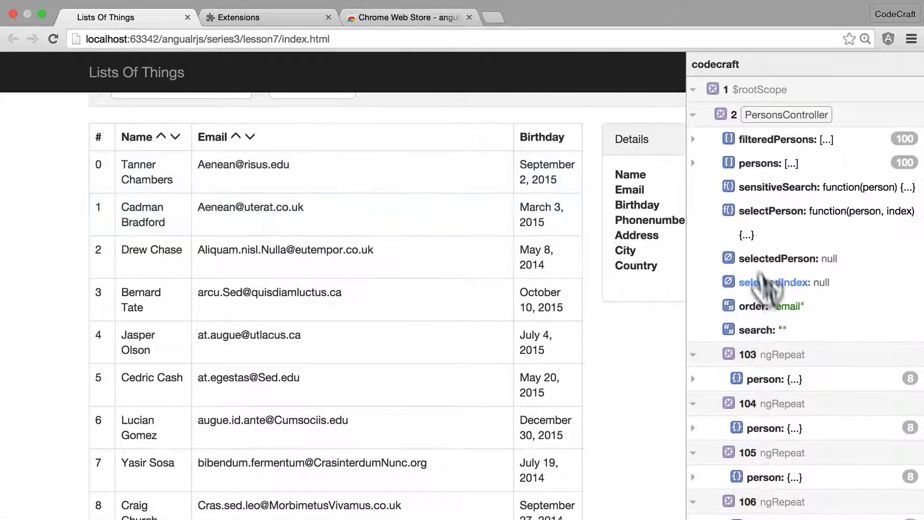
- Type 'ssss' and 's' into the name search box and scroll the ng-inspector scope list
{"action": "left_click", "coordinate": [693, 140]}
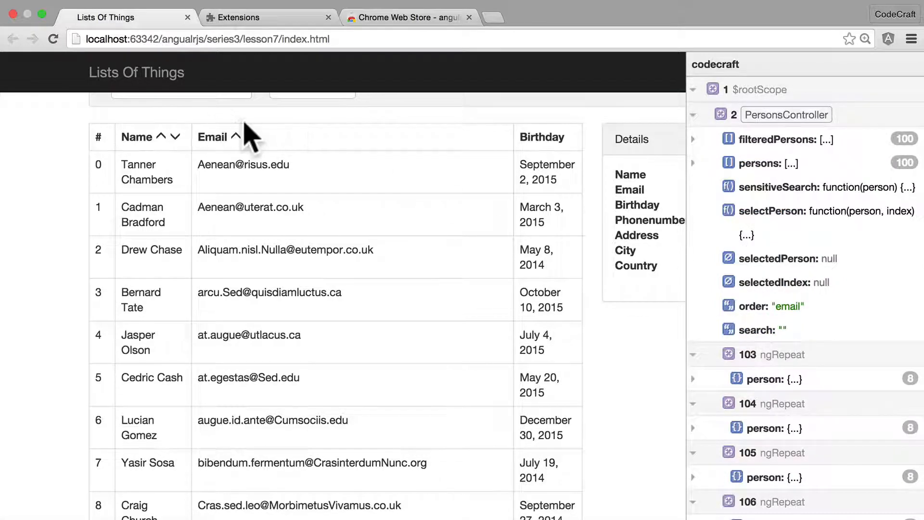
{"action": "type", "text": "ssss"}
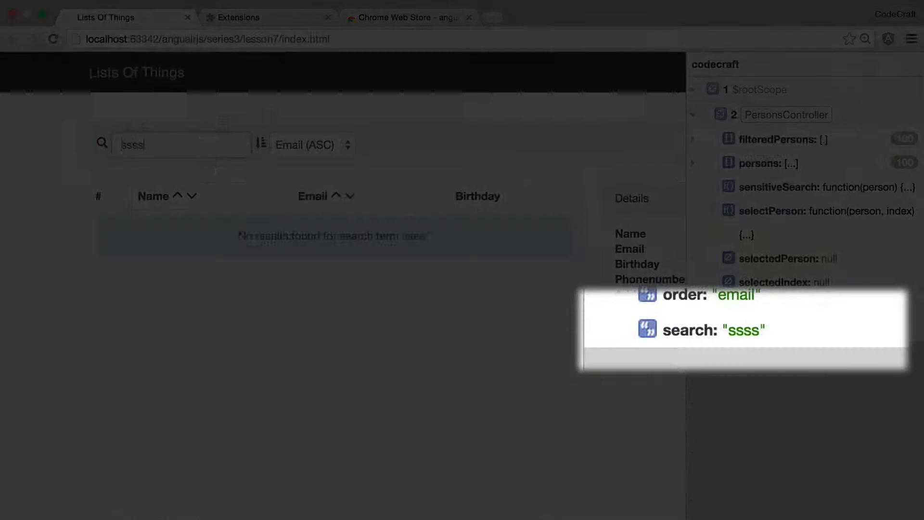
{"action": "type", "text": "s"}
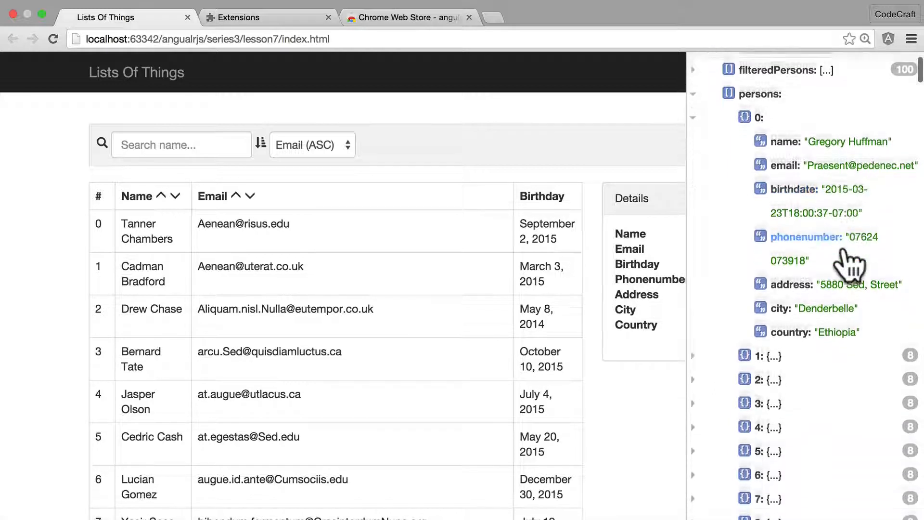
{"action": "scroll", "scroll_direction": "down", "scroll_amount": 3}
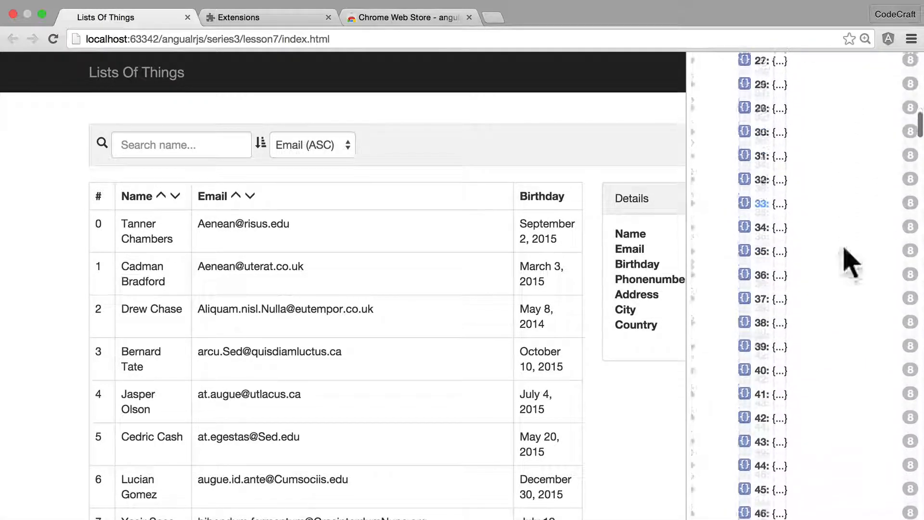